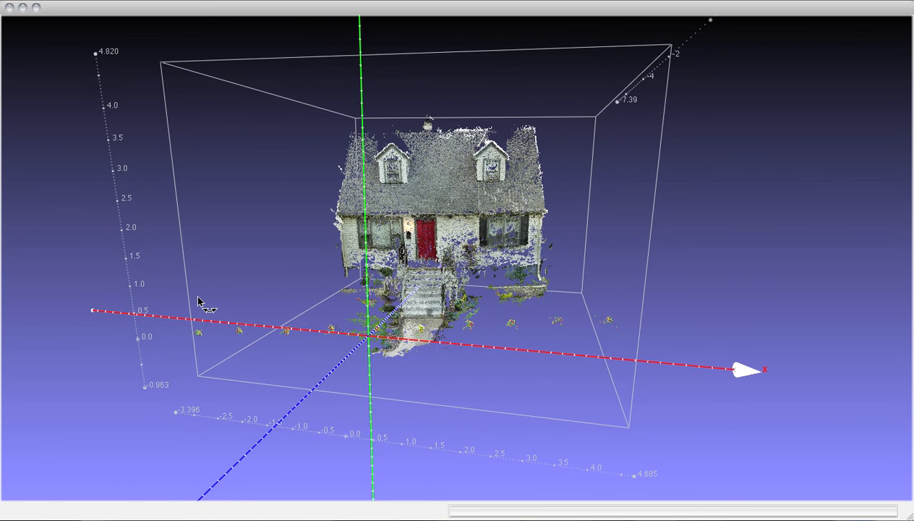
Orbit the house point cloud to a tilted angle and back to a front view.
{"action": "left_click_drag", "start_coordinate": [202, 301], "coordinate": [246, 304]}
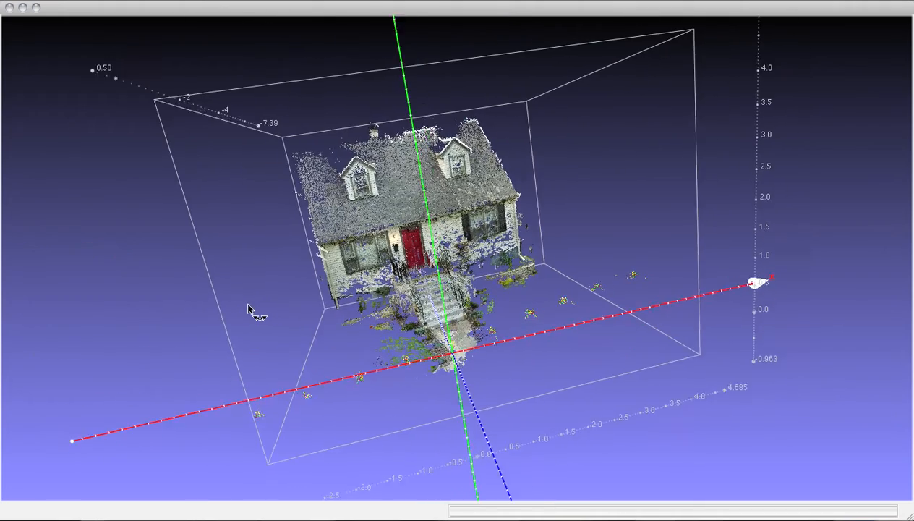
{"action": "left_click_drag", "start_coordinate": [250, 311], "coordinate": [199, 304]}
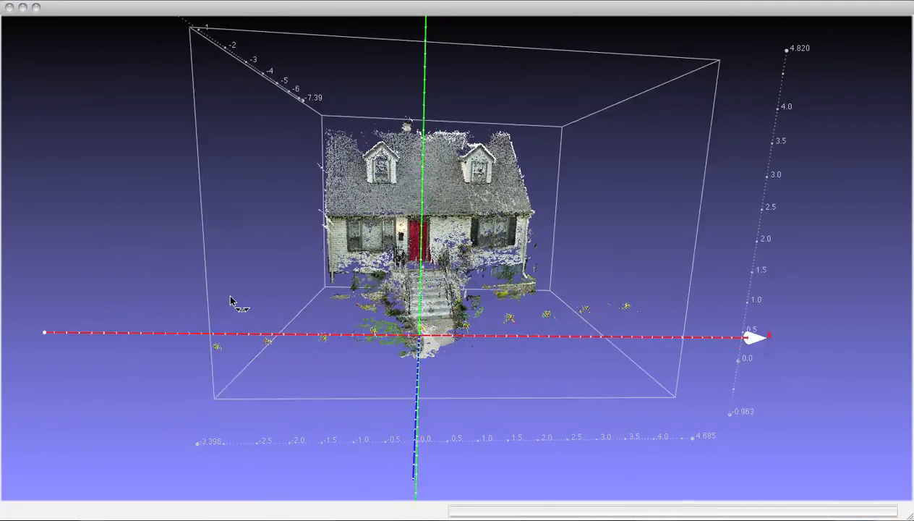
Tumble the house from above and sideways, then zoom in on the red-door front facade.
{"action": "left_click_drag", "start_coordinate": [232, 300], "coordinate": [192, 299]}
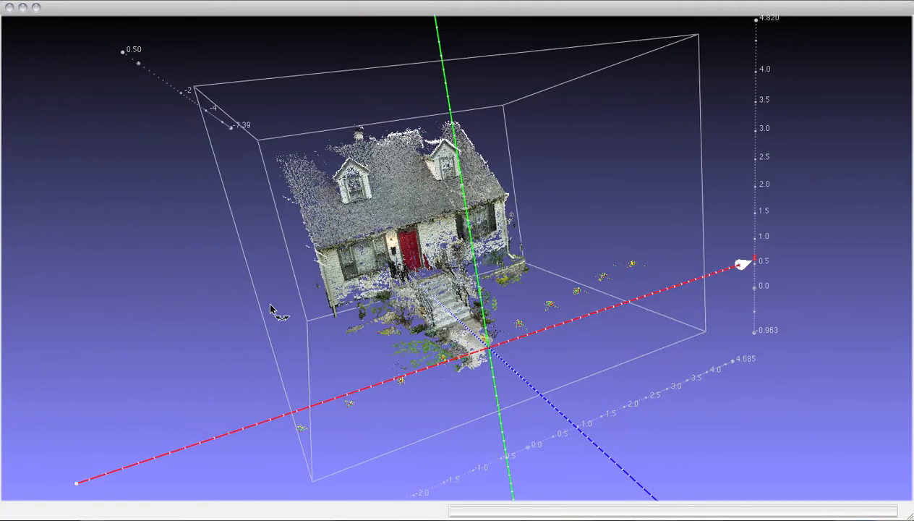
{"action": "left_click_drag", "start_coordinate": [272, 310], "coordinate": [308, 342]}
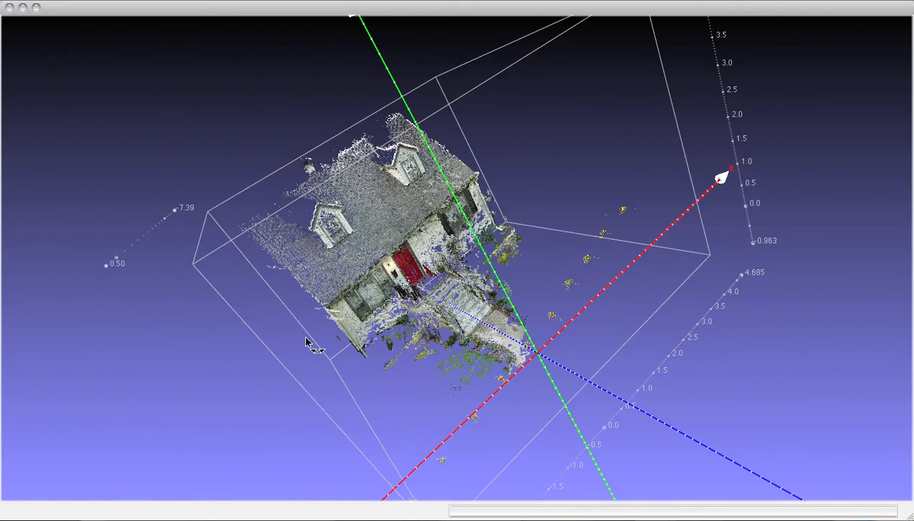
{"action": "left_click_drag", "start_coordinate": [304, 340], "coordinate": [329, 322]}
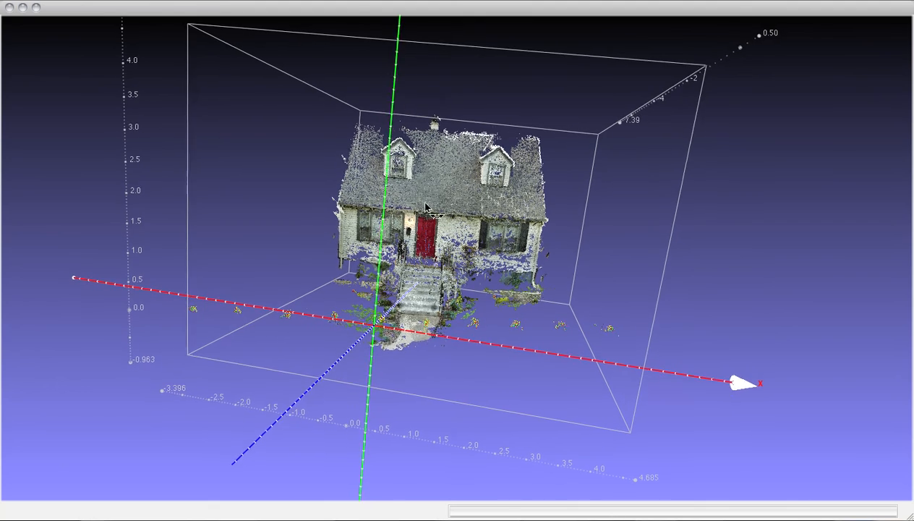
{"action": "left_click_drag", "start_coordinate": [427, 208], "coordinate": [405, 239]}
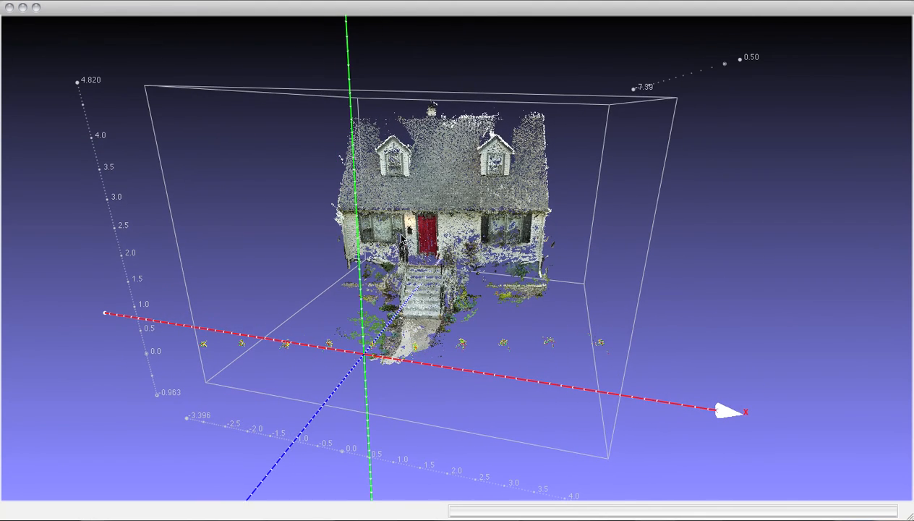
{"action": "mouse_move", "coordinate": [485, 255]}
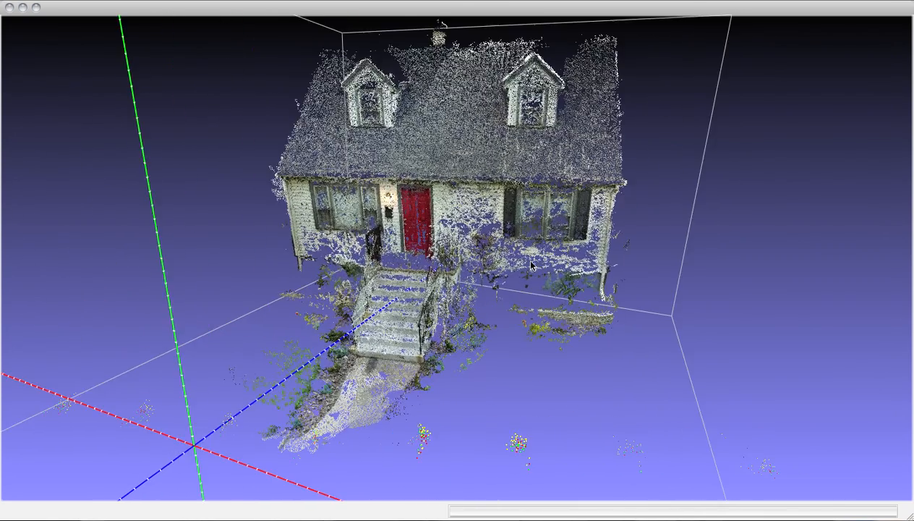
Zoom out to the full bounding box, then orbit to a front-right three-quarter view.
{"action": "left_click_drag", "start_coordinate": [532, 266], "coordinate": [331, 338]}
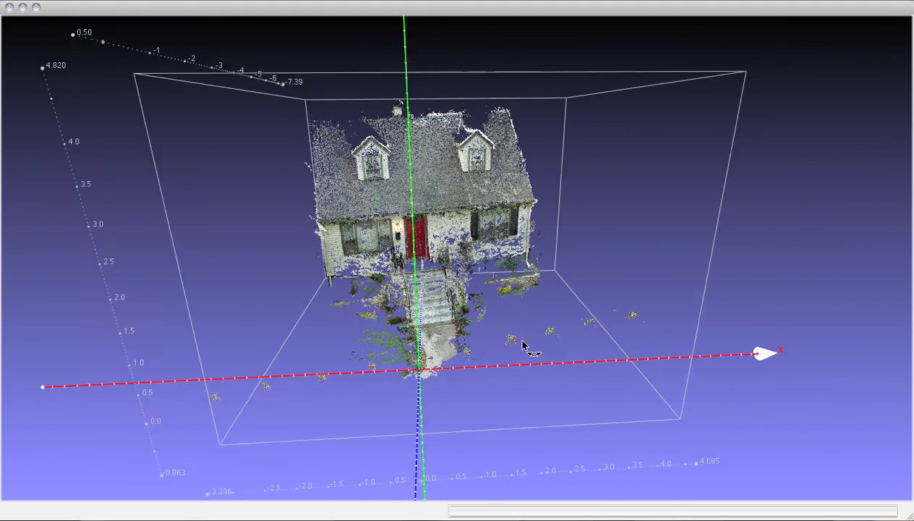
{"action": "left_click_drag", "start_coordinate": [524, 346], "coordinate": [415, 335]}
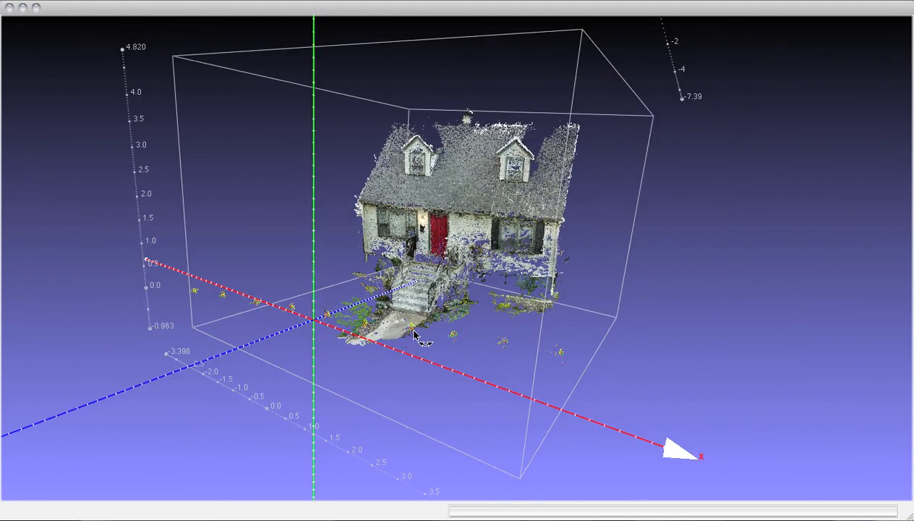